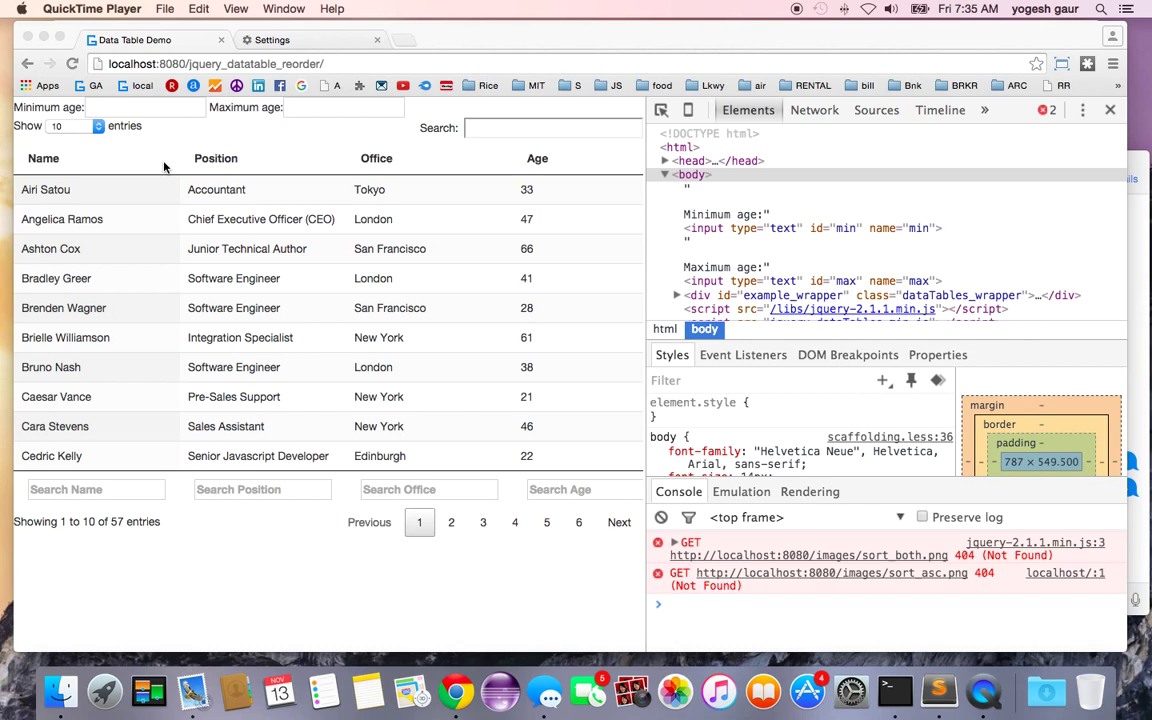
{"action": "mouse_move", "coordinate": [364, 206]}
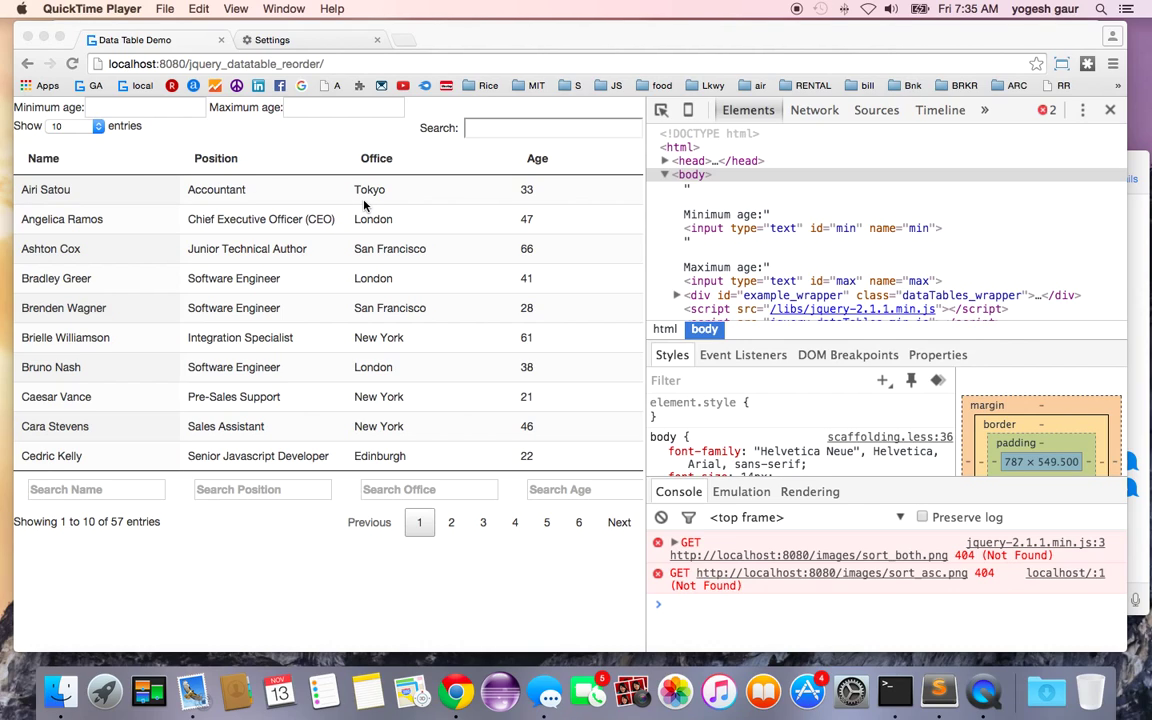
{"action": "mouse_move", "coordinate": [470, 278]}
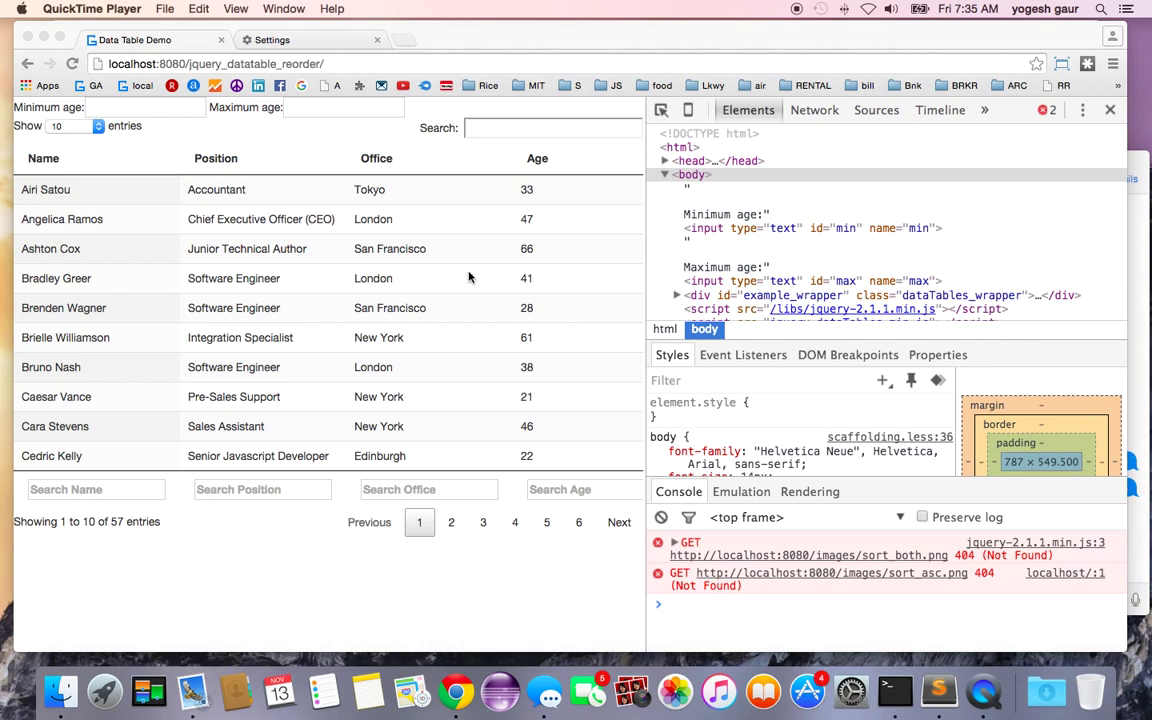
{"action": "mouse_move", "coordinate": [355, 256]}
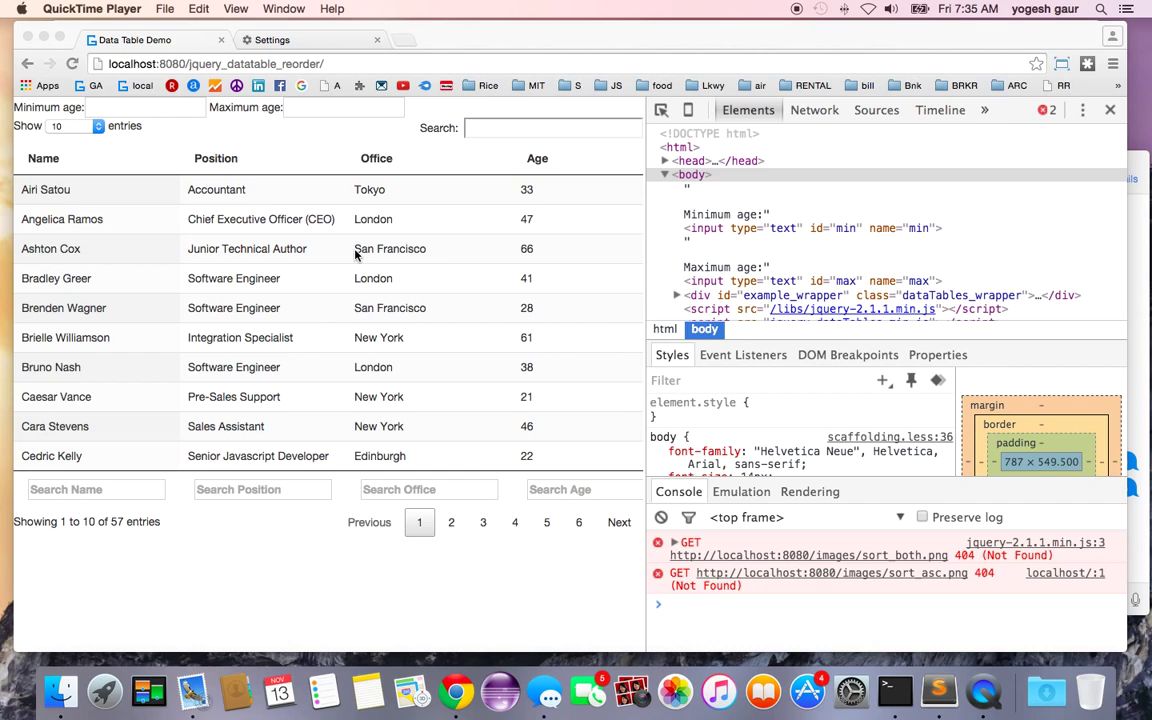
{"action": "mouse_move", "coordinate": [378, 256]}
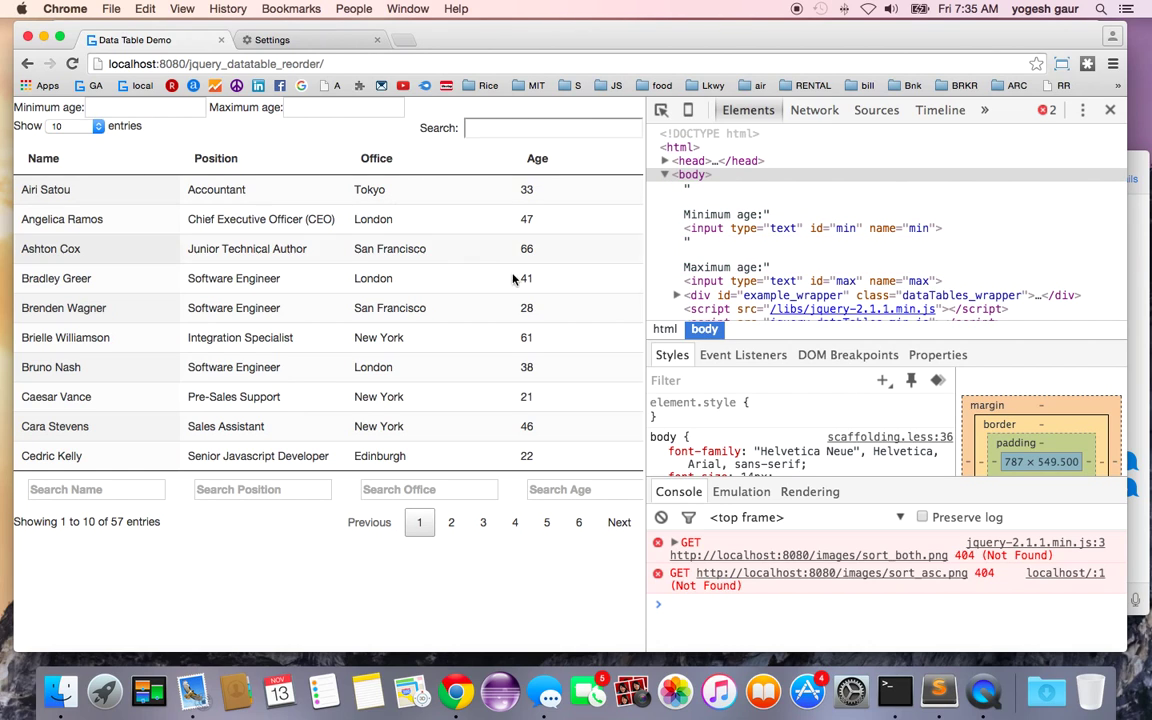
{"action": "mouse_move", "coordinate": [938, 690]}
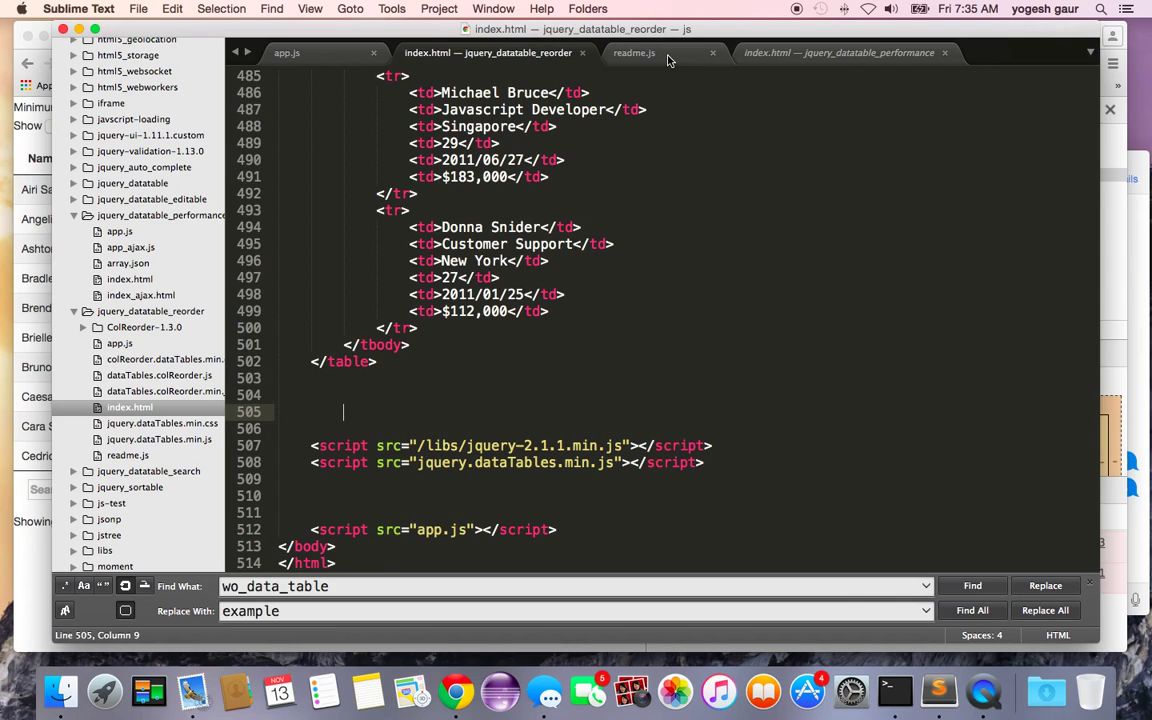
Step: Add a script tag for dataTables.colReorder.js below jquery.dataTables.min.js in index.html and save
{"action": "left_click", "coordinate": [634, 53]}
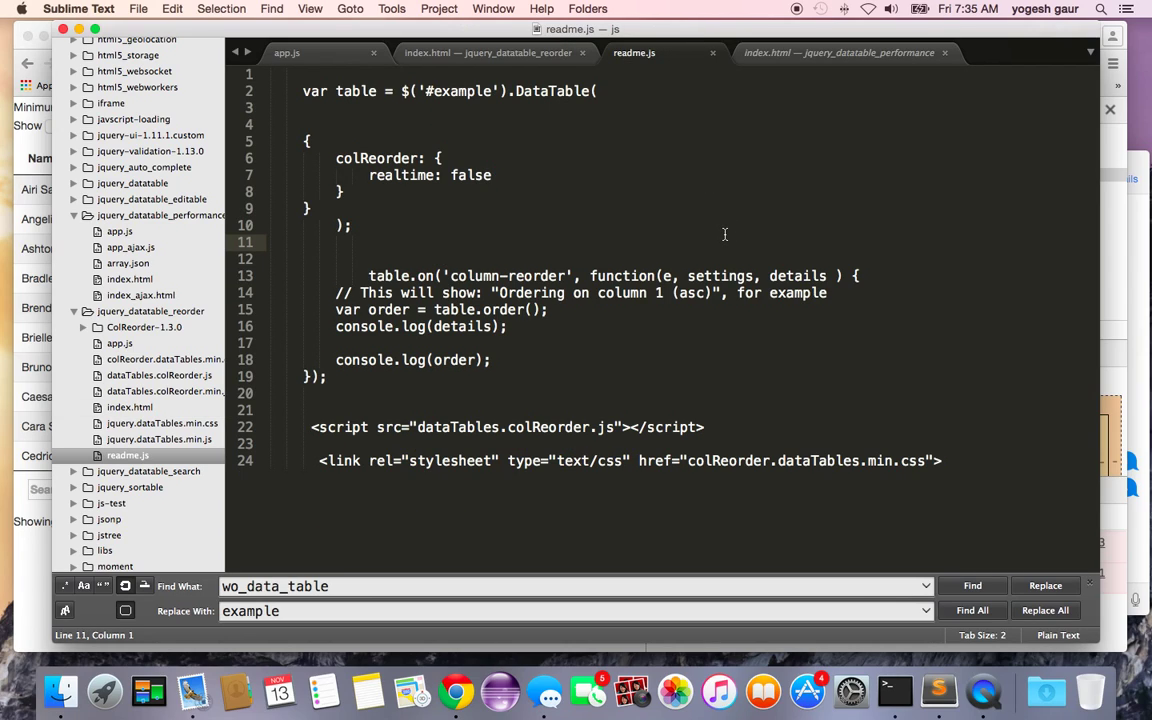
{"action": "mouse_move", "coordinate": [305, 430]}
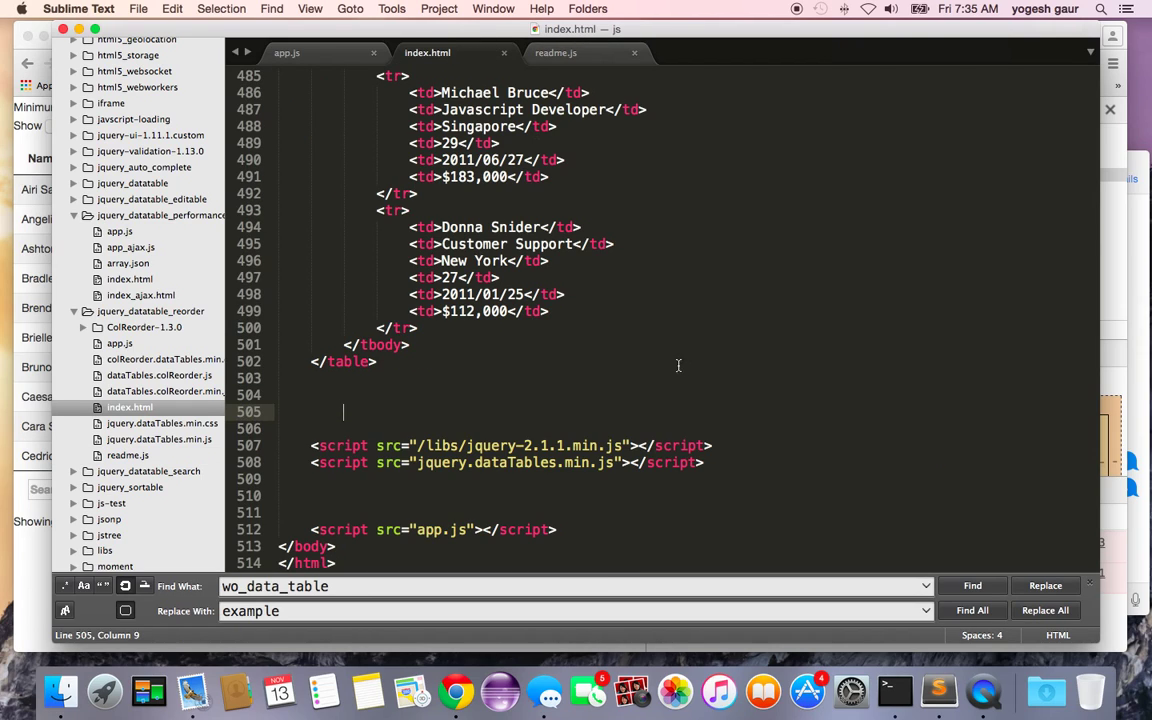
{"action": "left_click", "coordinate": [335, 478]}
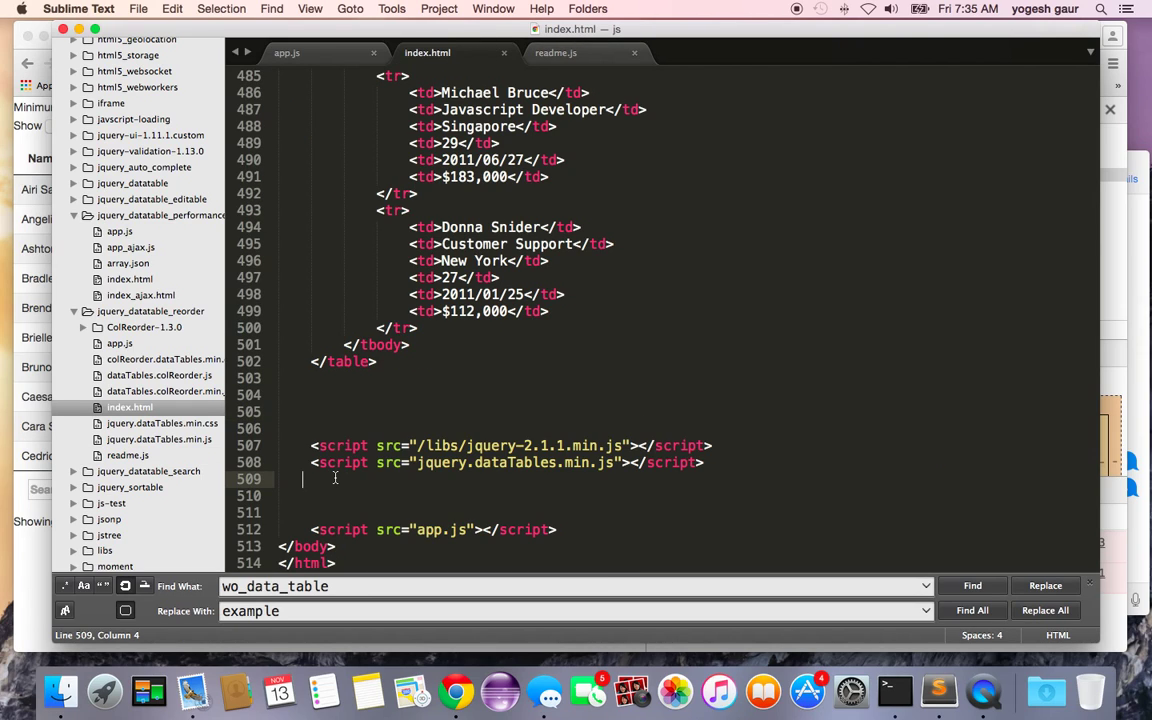
{"action": "type", "text": "<script src=\"dataTables.colReorder.js\"></script>"}
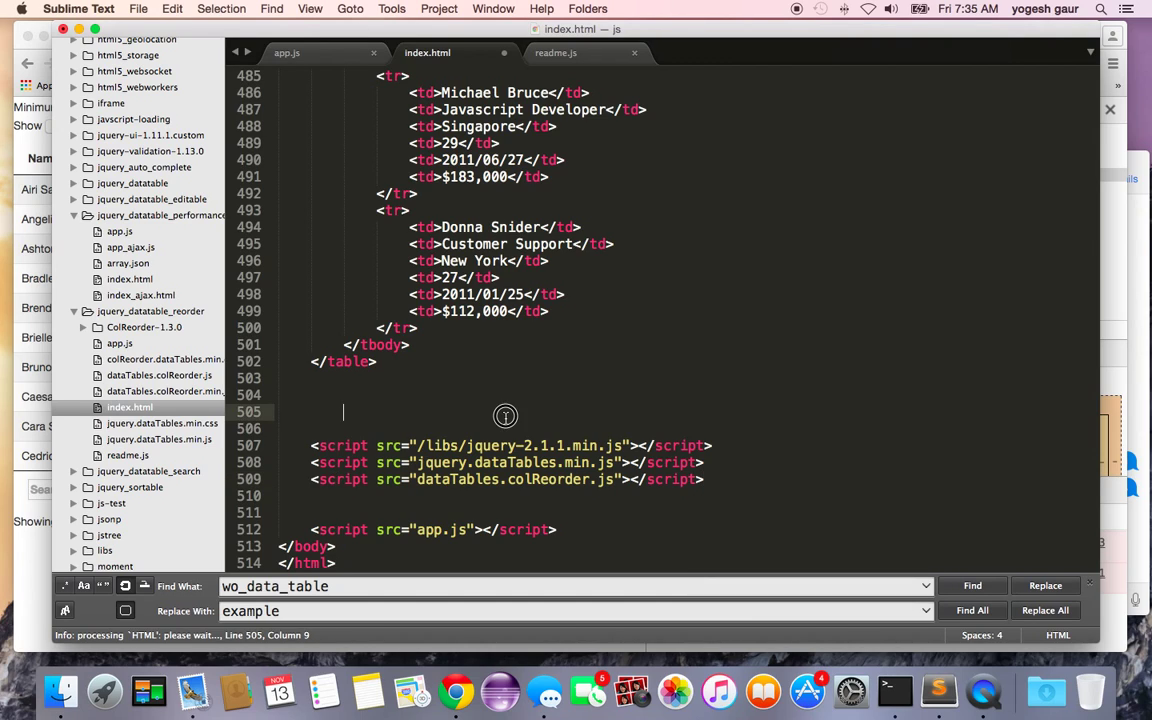
{"action": "key", "text": "cmd+s"}
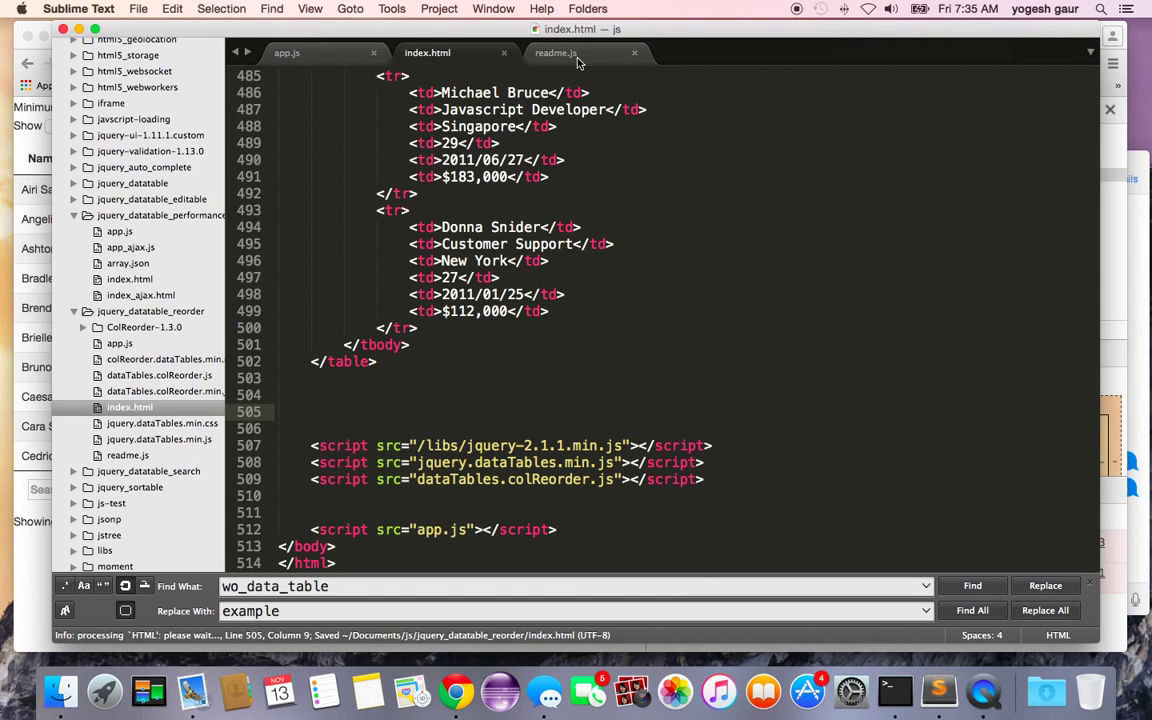
{"action": "left_click", "coordinate": [556, 52]}
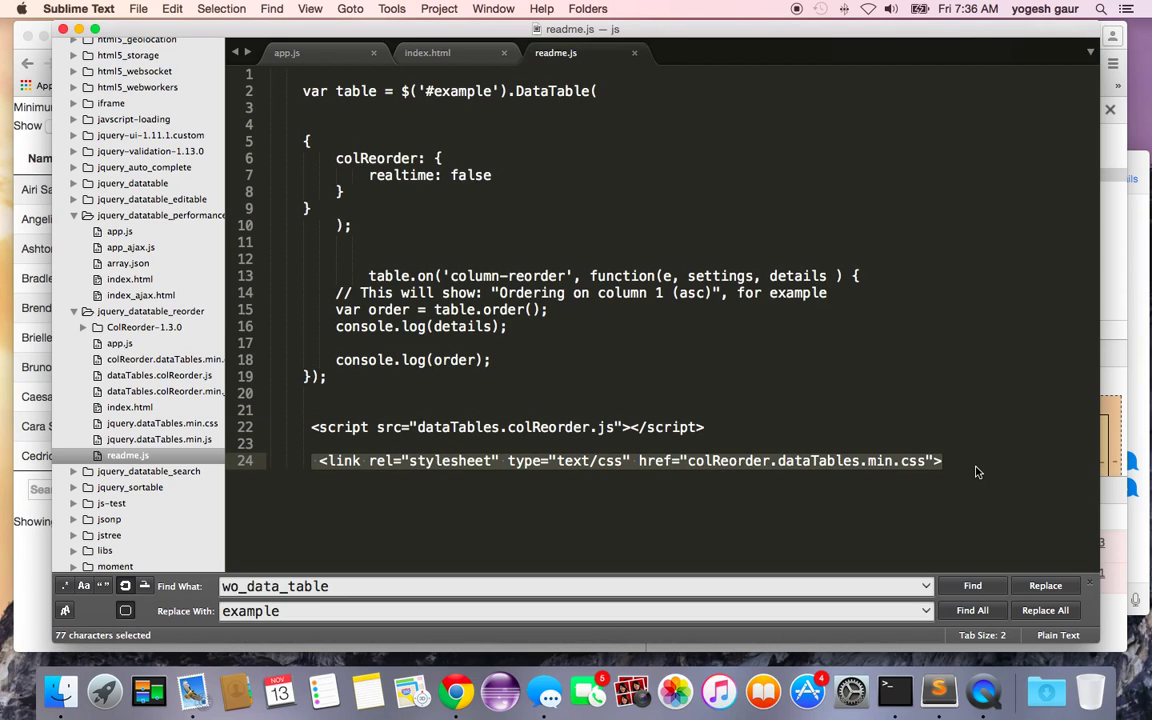
Step: Paste the colReorder.dataTables.min.css link into index.html's head and save
{"action": "left_click", "coordinate": [427, 52]}
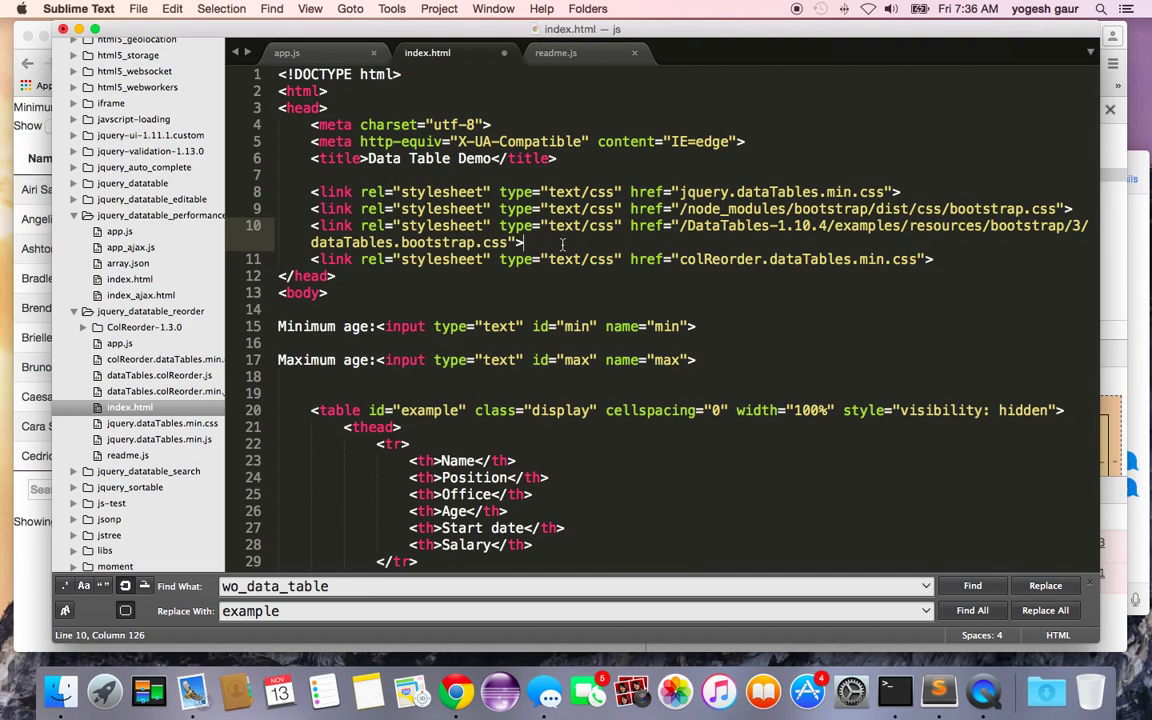
{"action": "key", "text": "cmd+s"}
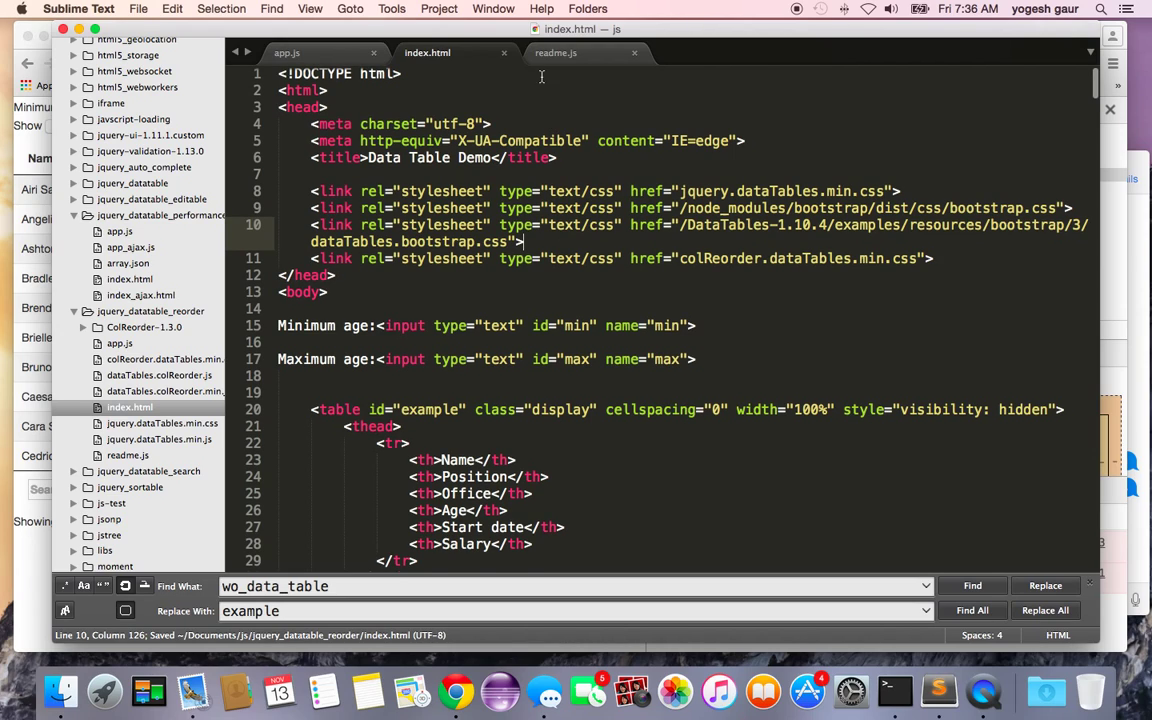
{"action": "mouse_move", "coordinate": [322, 56]}
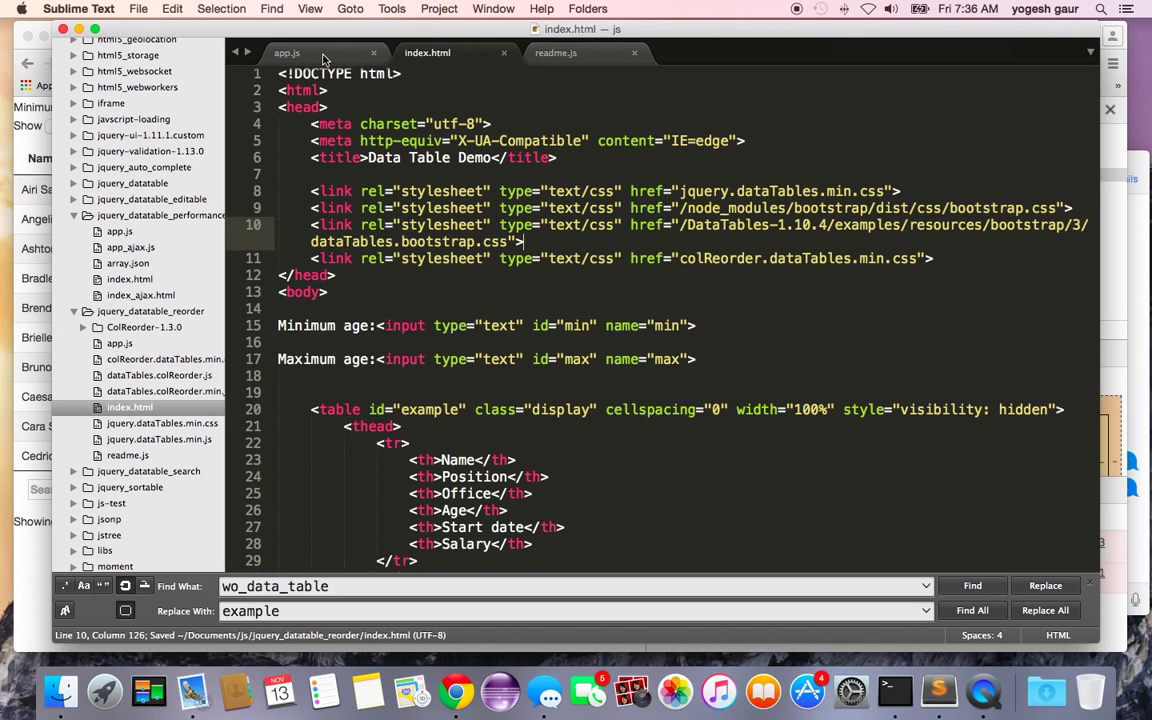
{"action": "left_click", "coordinate": [287, 52]}
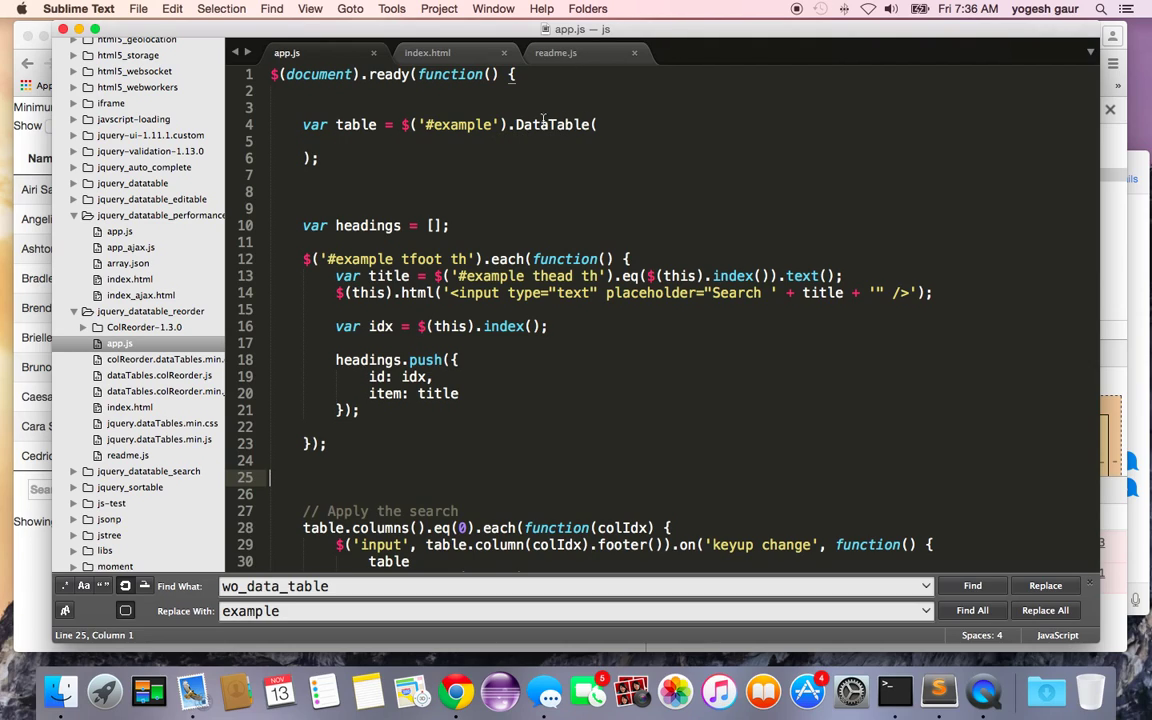
Step: Give app.js's DataTable init a compact colReorder: { realtime: false } option copied from the readme
{"action": "left_click", "coordinate": [556, 52]}
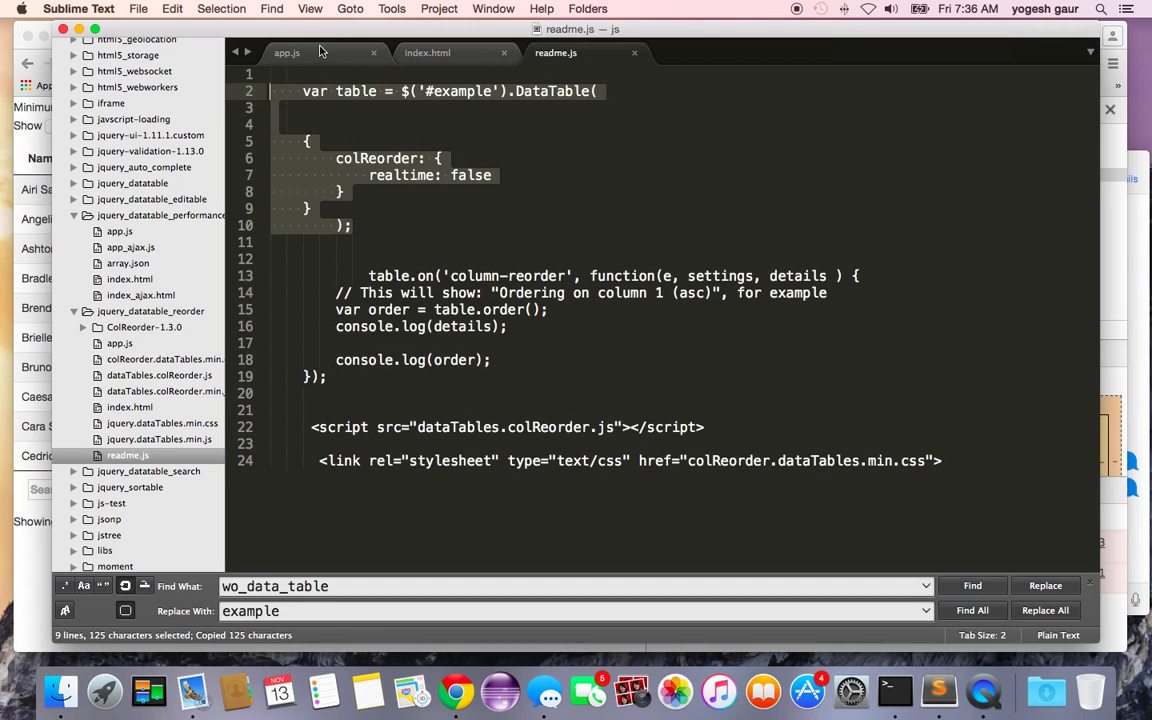
{"action": "left_click", "coordinate": [287, 52]}
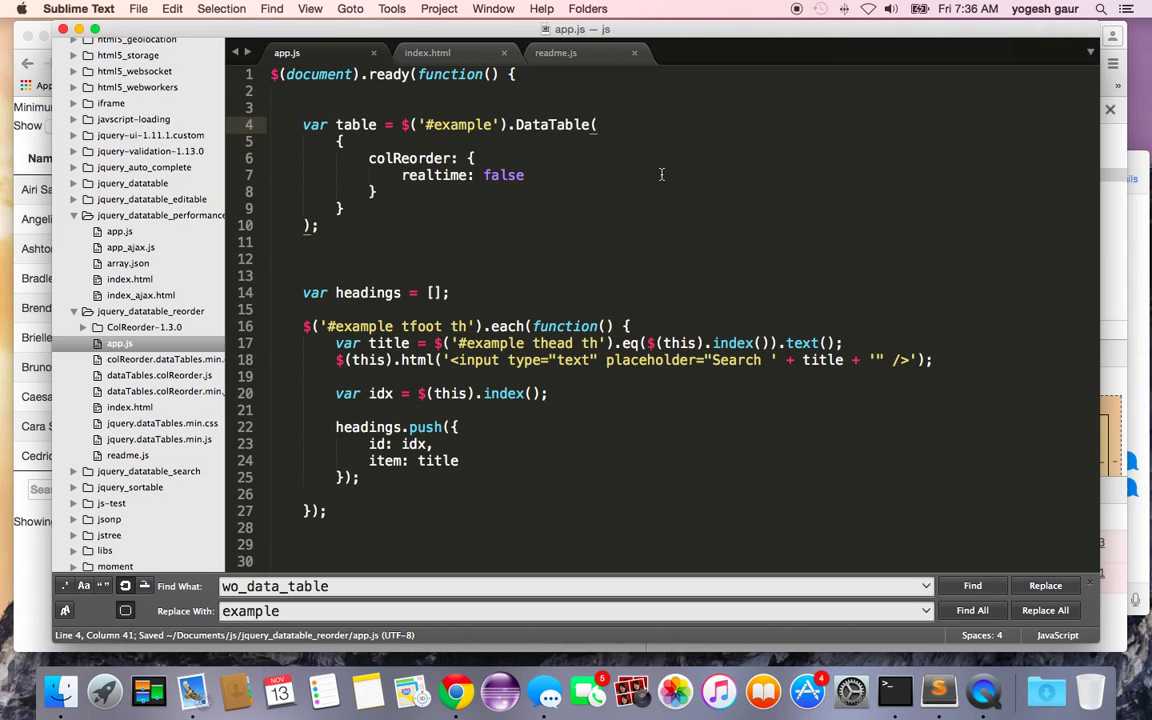
{"action": "left_click", "coordinate": [555, 52]}
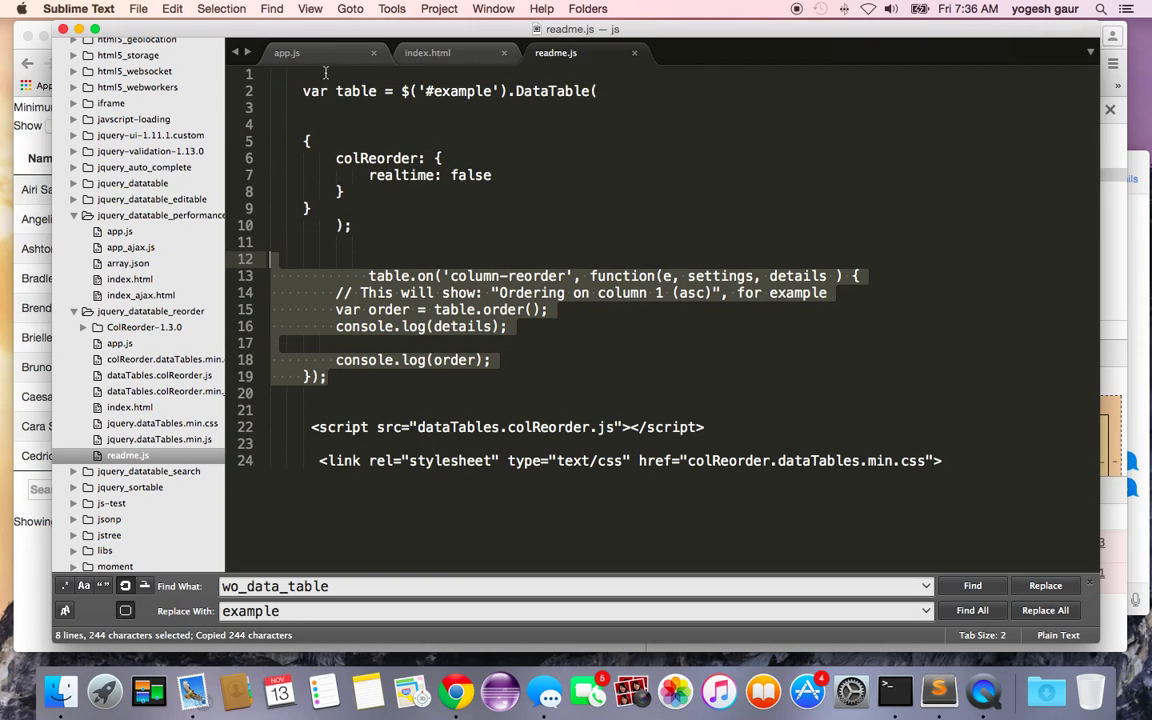
{"action": "left_click", "coordinate": [287, 52]}
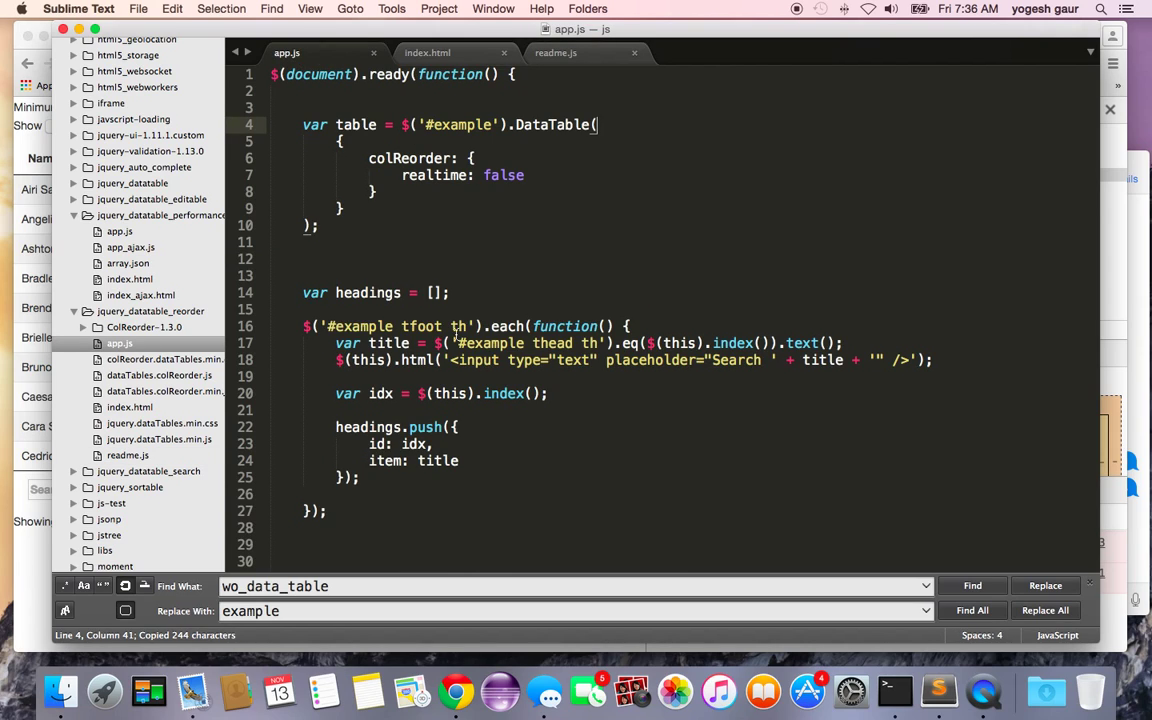
{"action": "scroll", "scroll_direction": "down", "scroll_amount": 3}
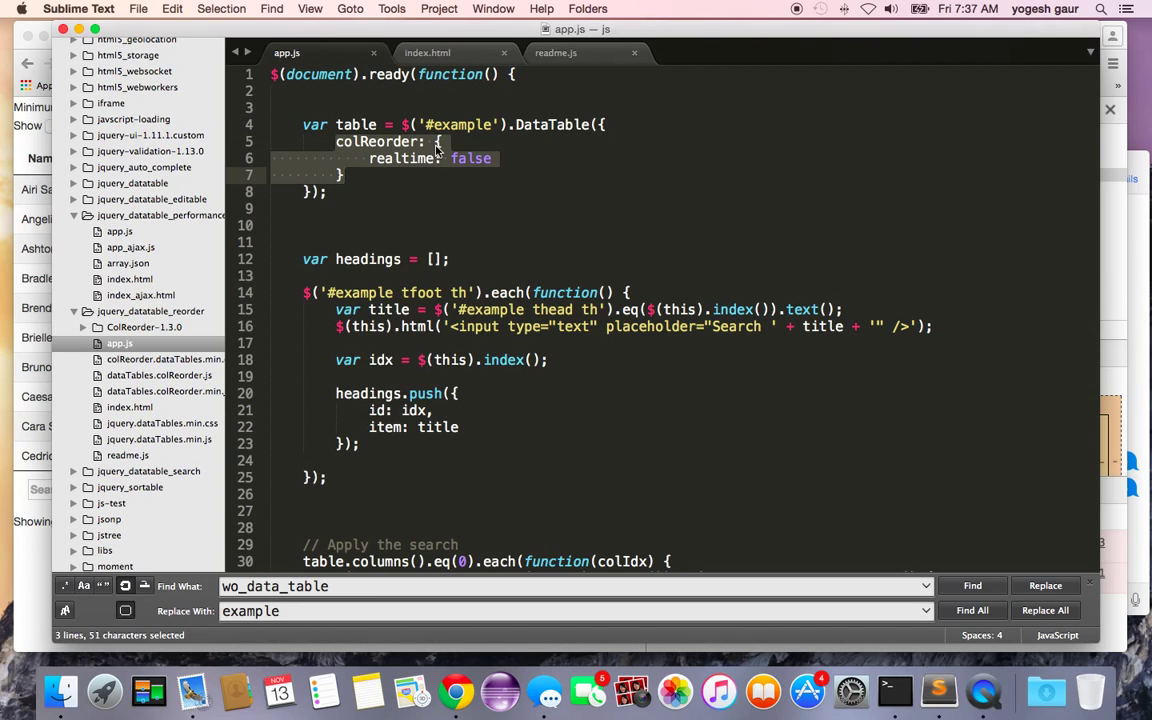
{"action": "mouse_move", "coordinate": [528, 175]}
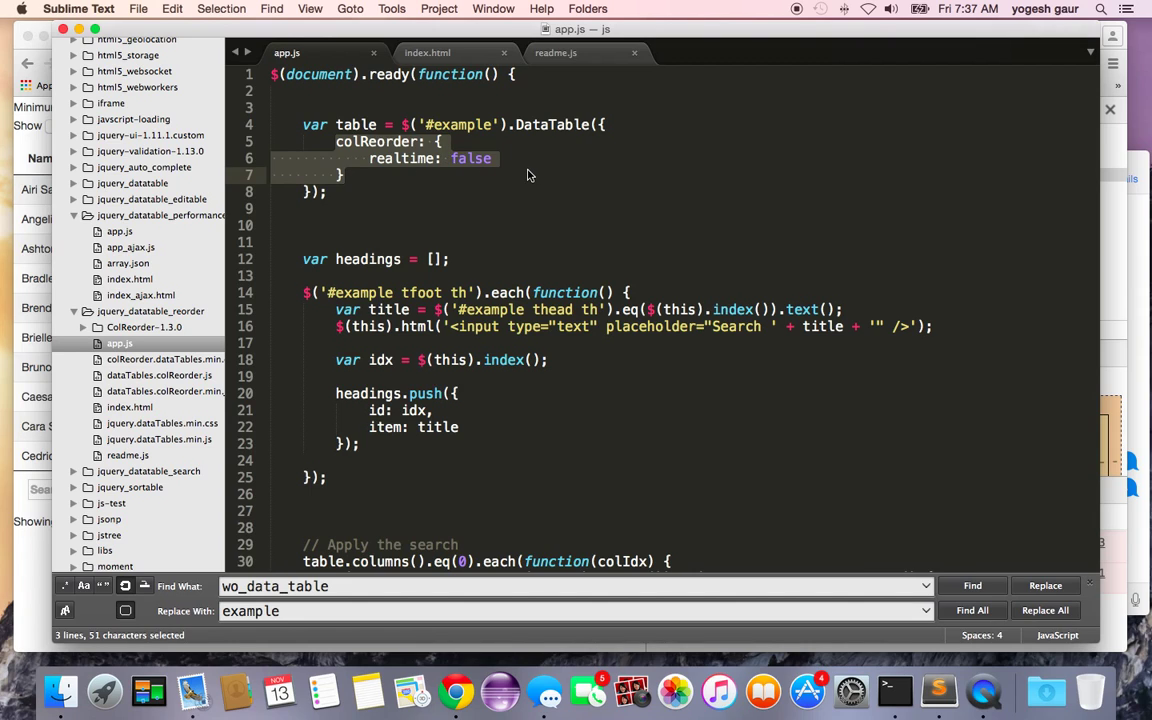
{"action": "scroll", "scroll_direction": "down", "scroll_amount": 3}
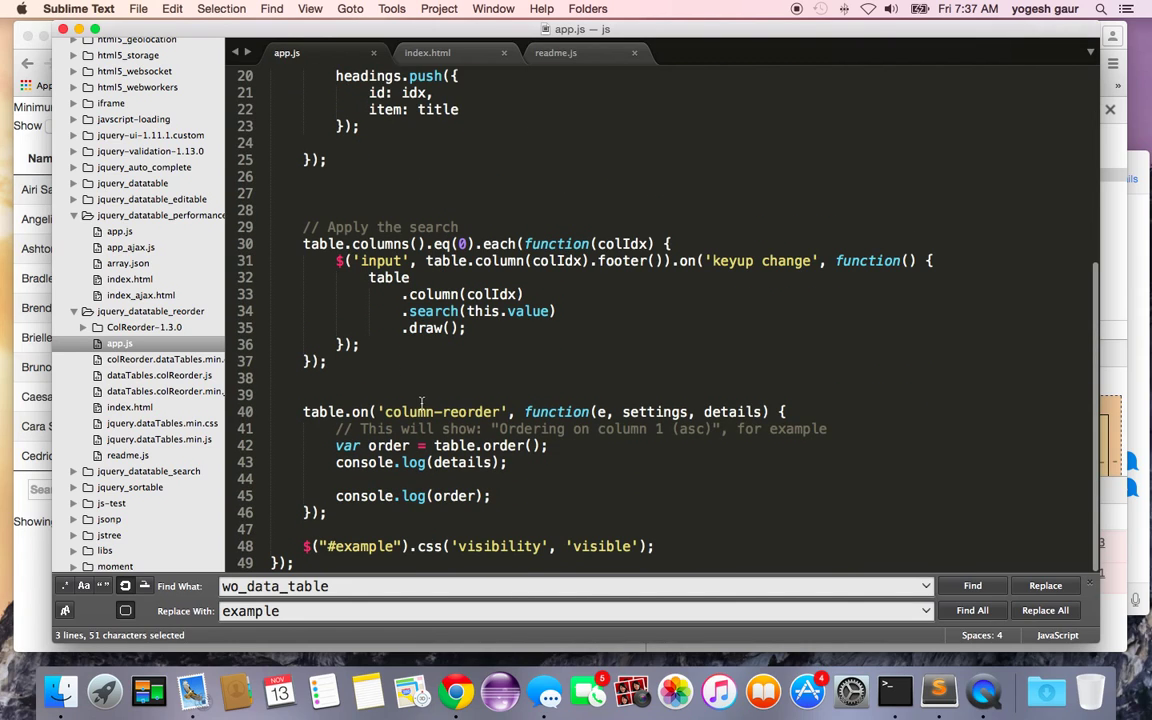
{"action": "mouse_move", "coordinate": [407, 412]}
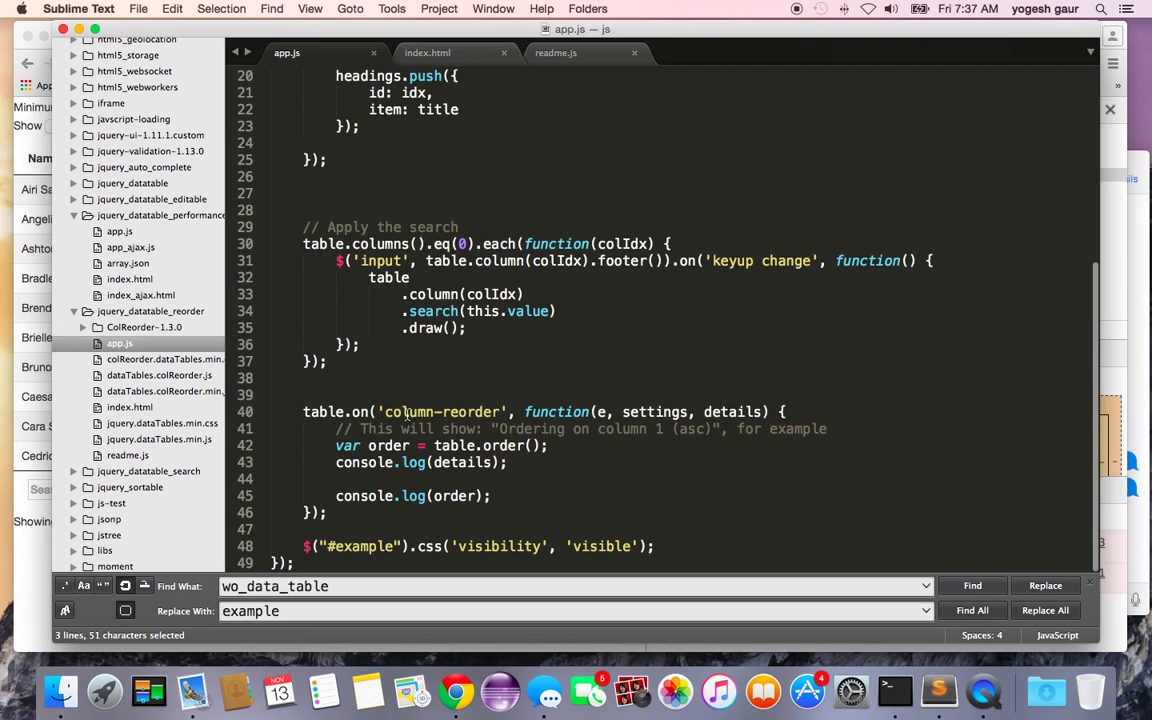
{"action": "mouse_move", "coordinate": [622, 424]}
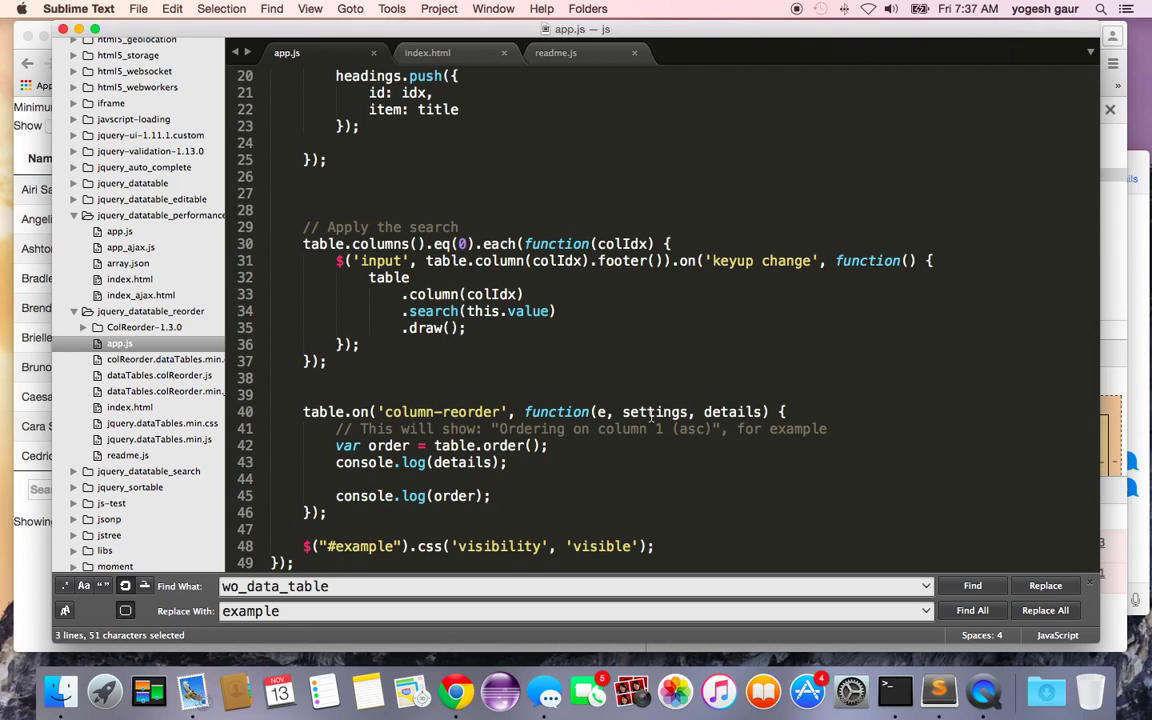
{"action": "mouse_move", "coordinate": [730, 412]}
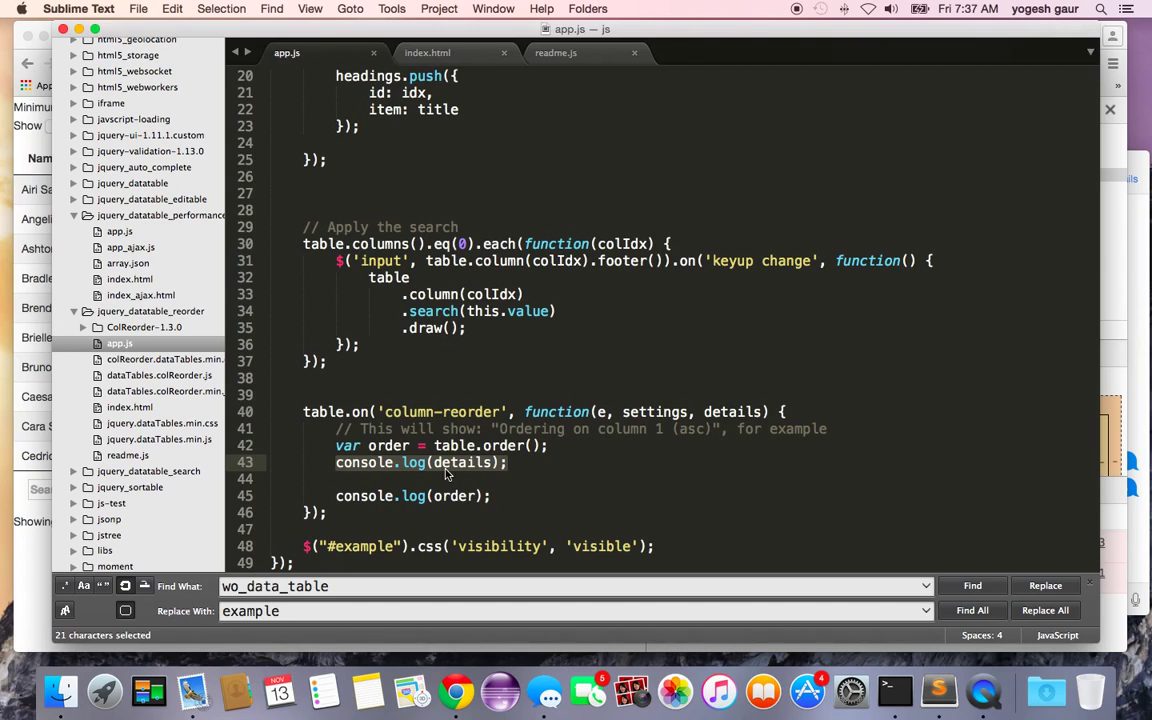
{"action": "mouse_move", "coordinate": [602, 470]}
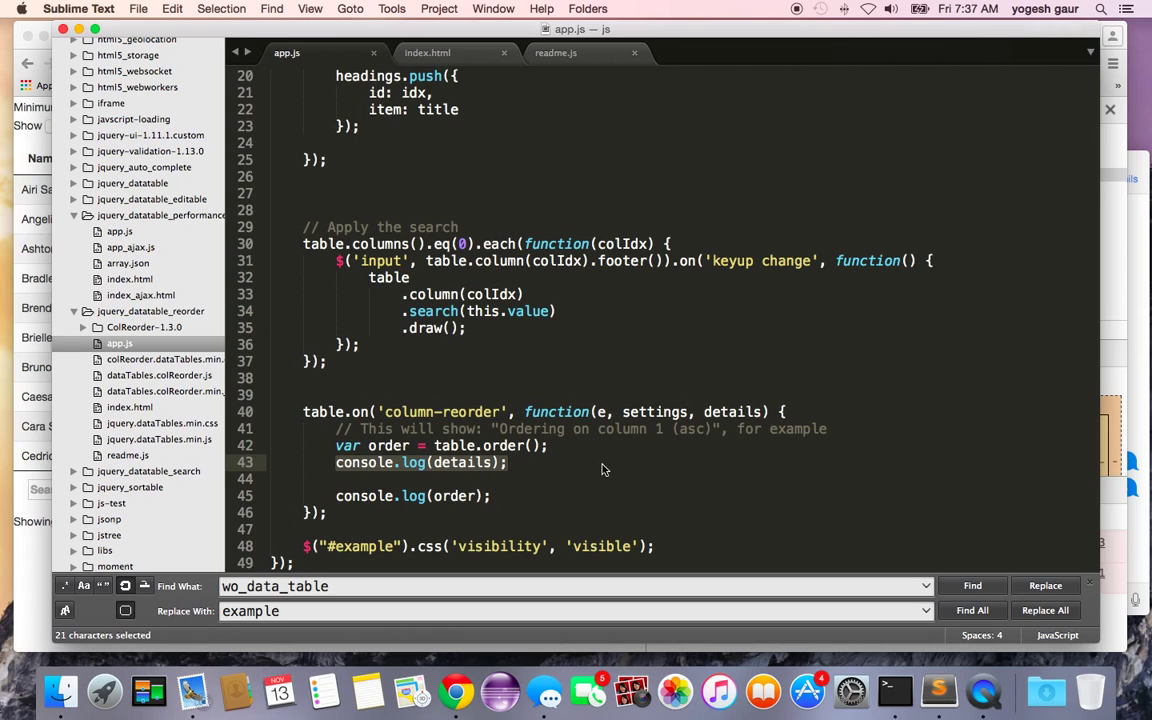
{"action": "mouse_move", "coordinate": [65, 165]}
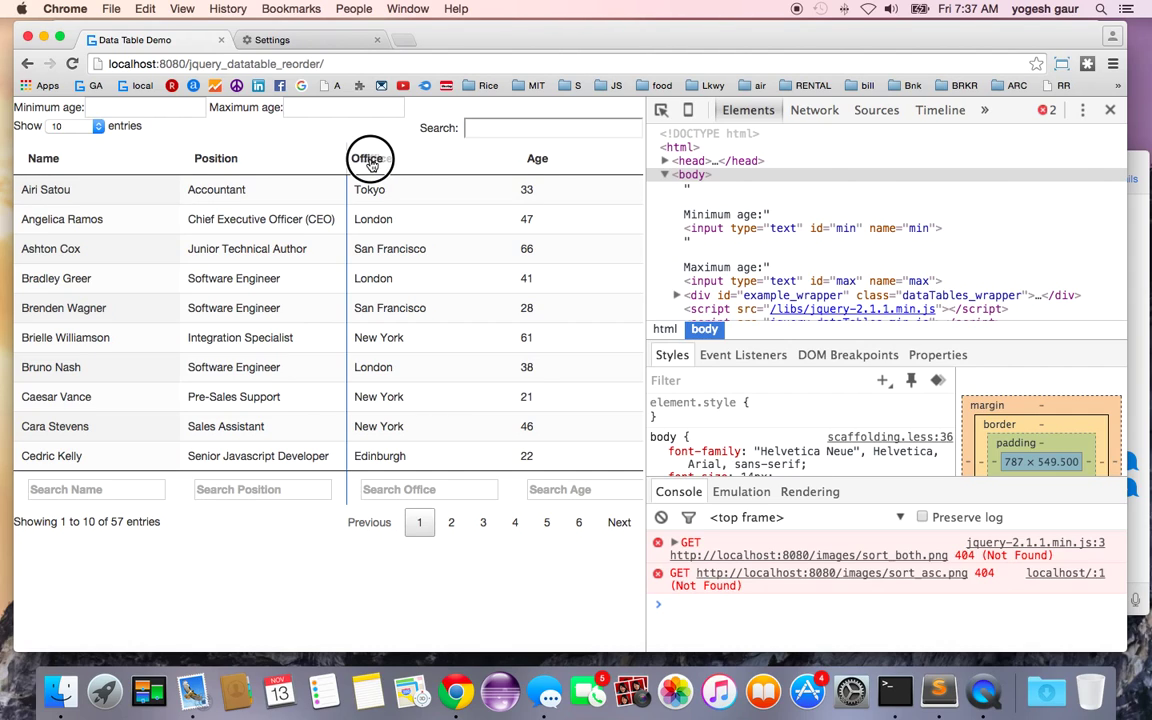
Step: Drag the Office column to the front and expand the logged reorder object in the console
{"action": "left_click_drag", "start_coordinate": [370, 158], "coordinate": [43, 158]}
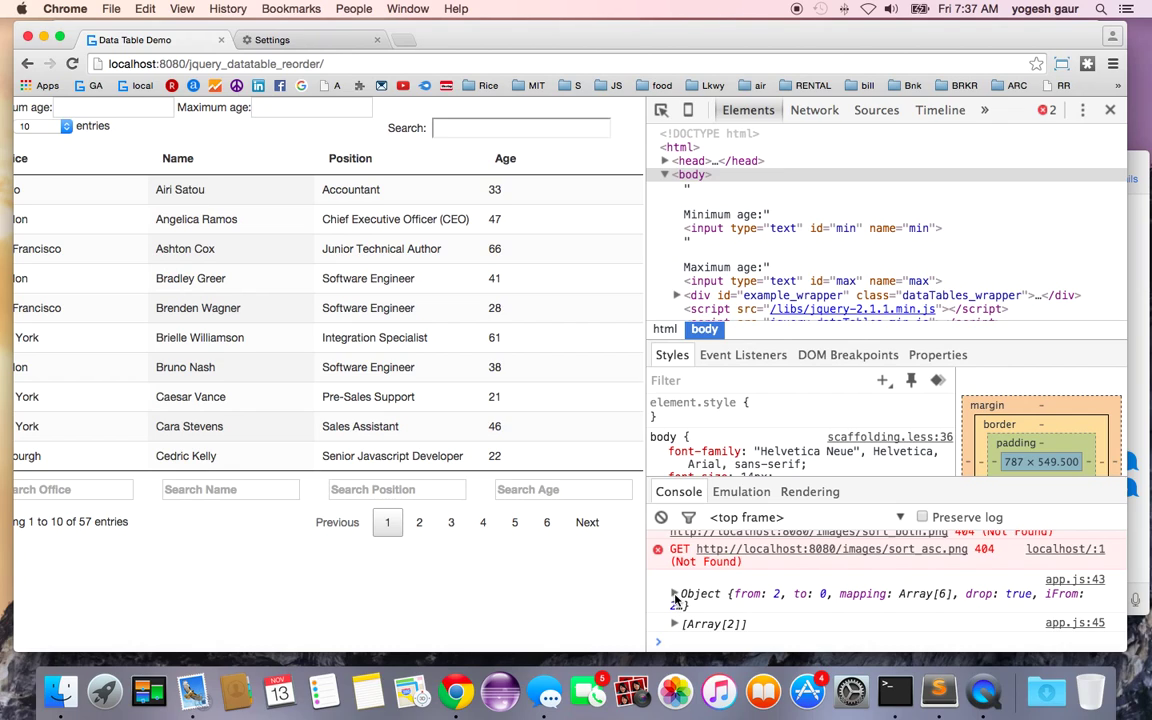
{"action": "left_click", "coordinate": [675, 594]}
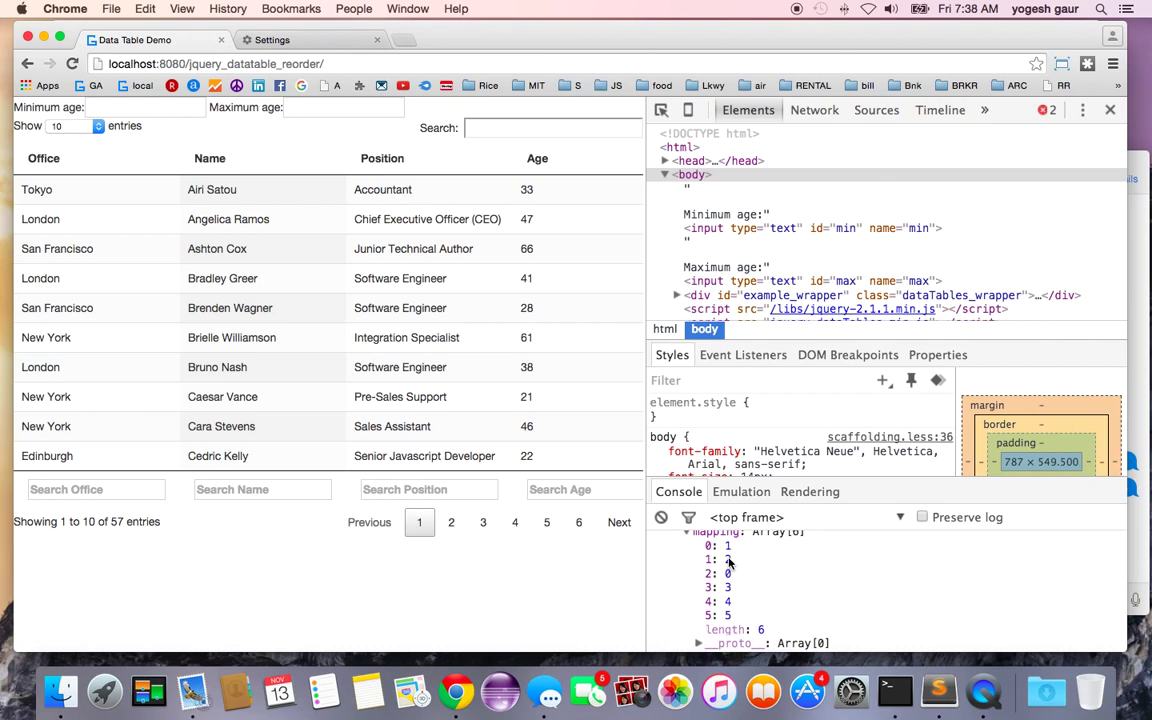
{"action": "mouse_move", "coordinate": [779, 580]}
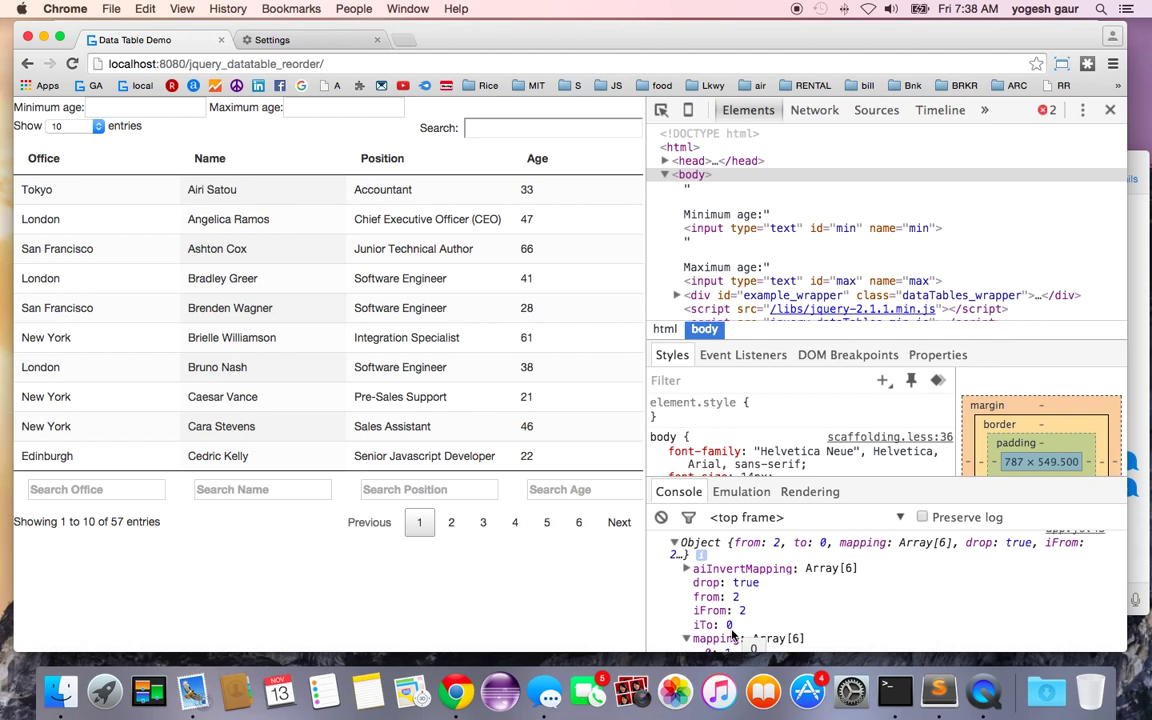
{"action": "mouse_move", "coordinate": [818, 590]}
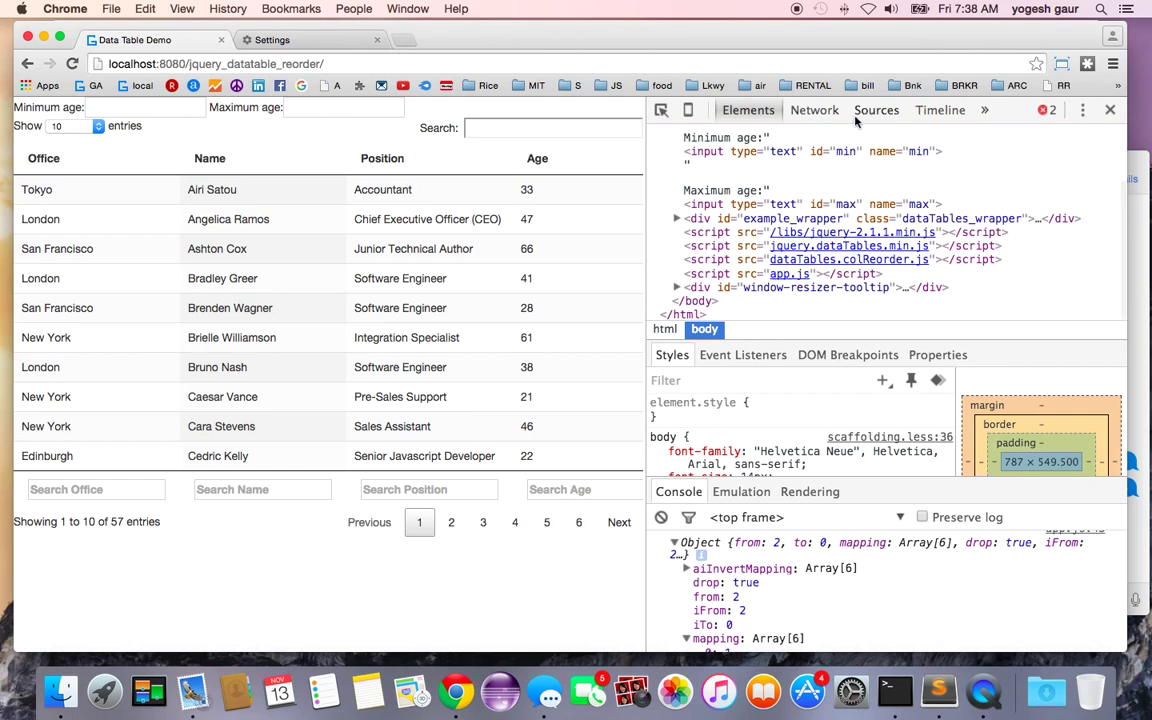
Step: Show the page's loaded files in DevTools Sources and drag the Name column back to first position
{"action": "left_click", "coordinate": [876, 109]}
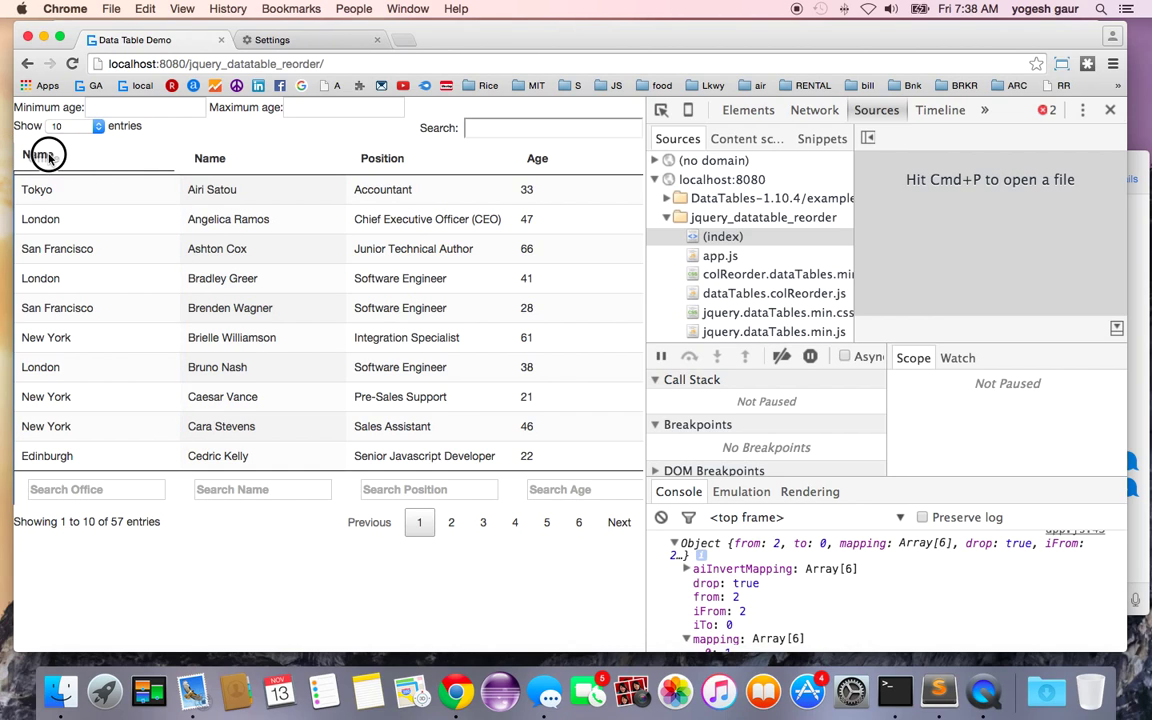
{"action": "left_click_drag", "start_coordinate": [45, 158], "coordinate": [210, 158]}
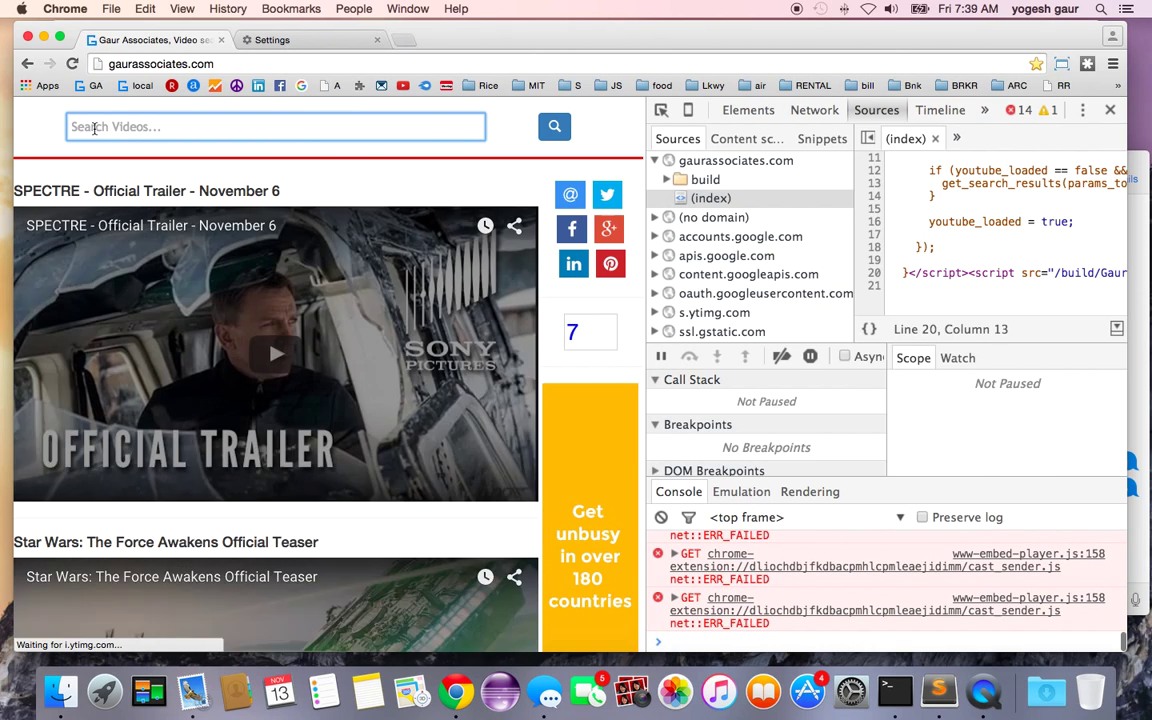
Step: Search the Gaur Associates video site for "datat" to list datatable suggestions
{"action": "type", "text": "datat"}
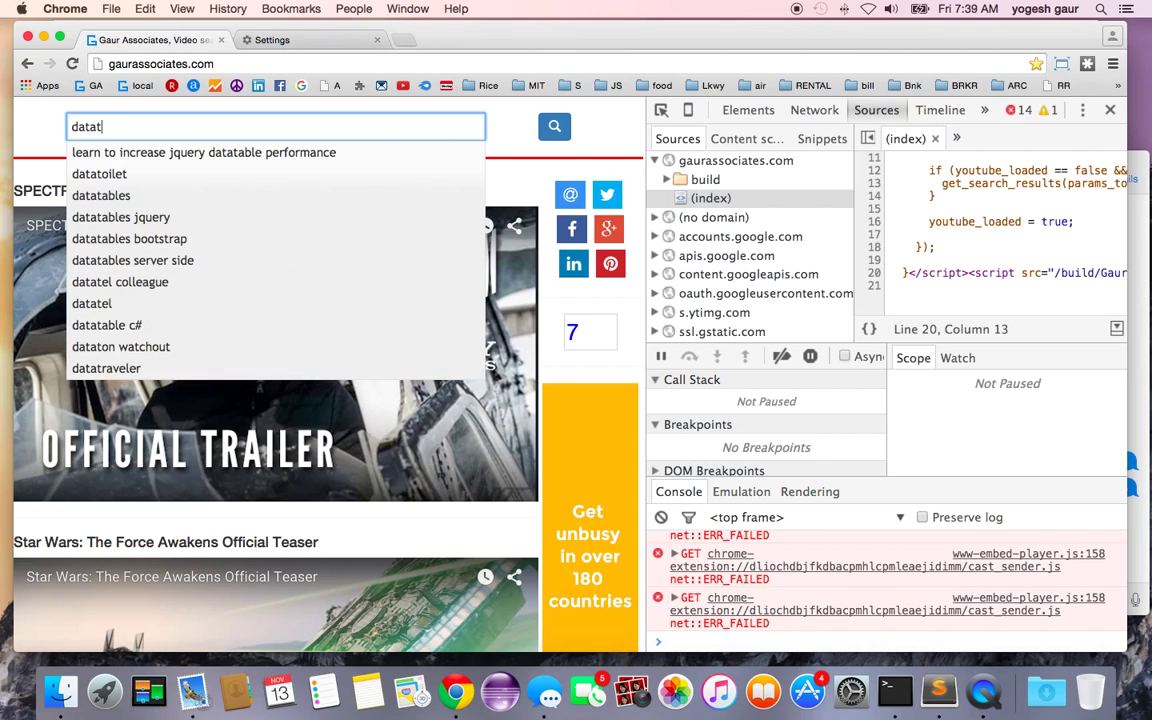
{"action": "mouse_move", "coordinate": [217, 152]}
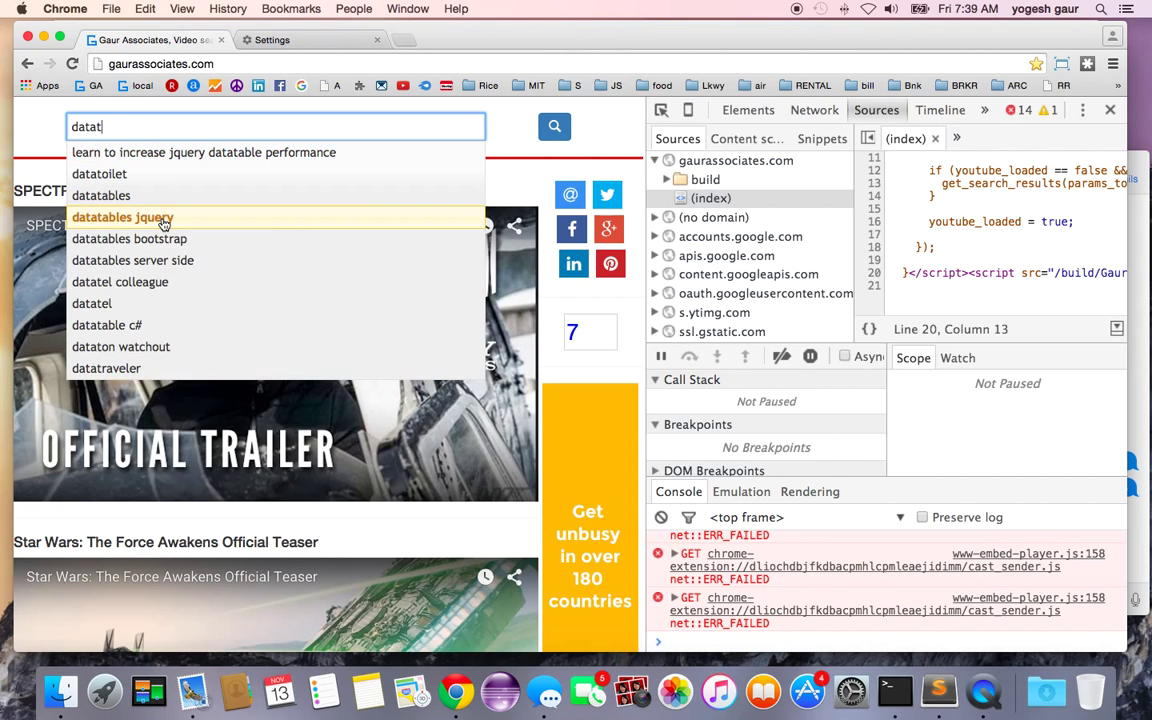
{"action": "mouse_move", "coordinate": [500, 115]}
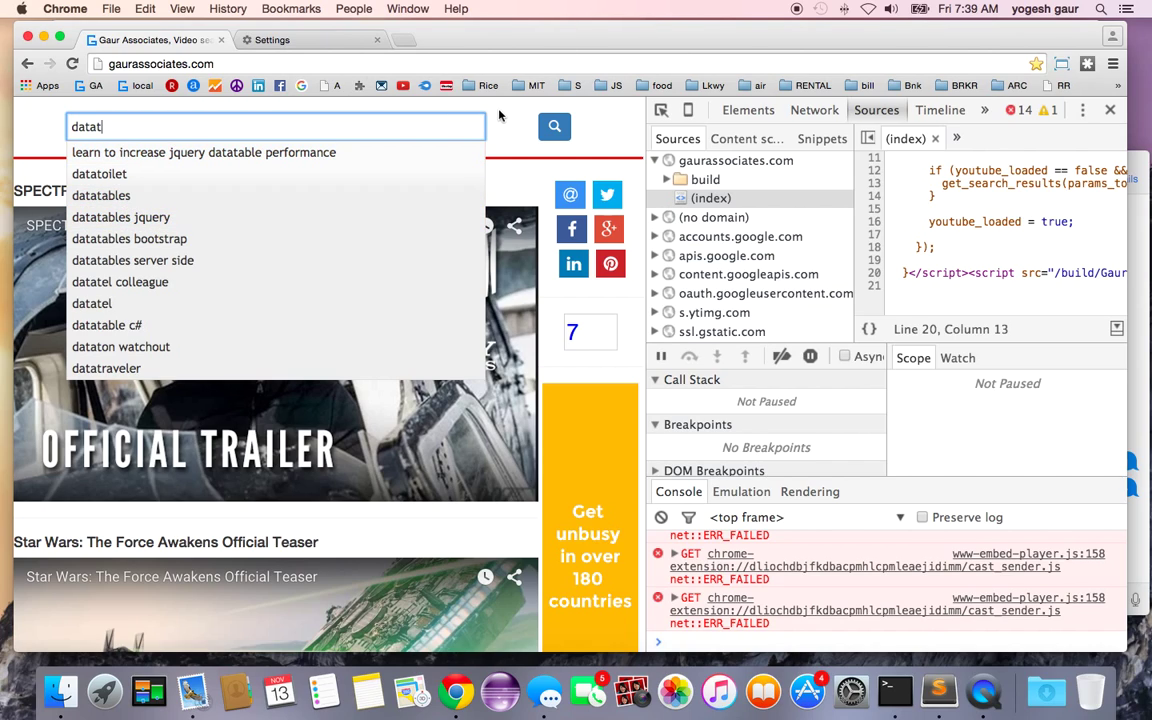